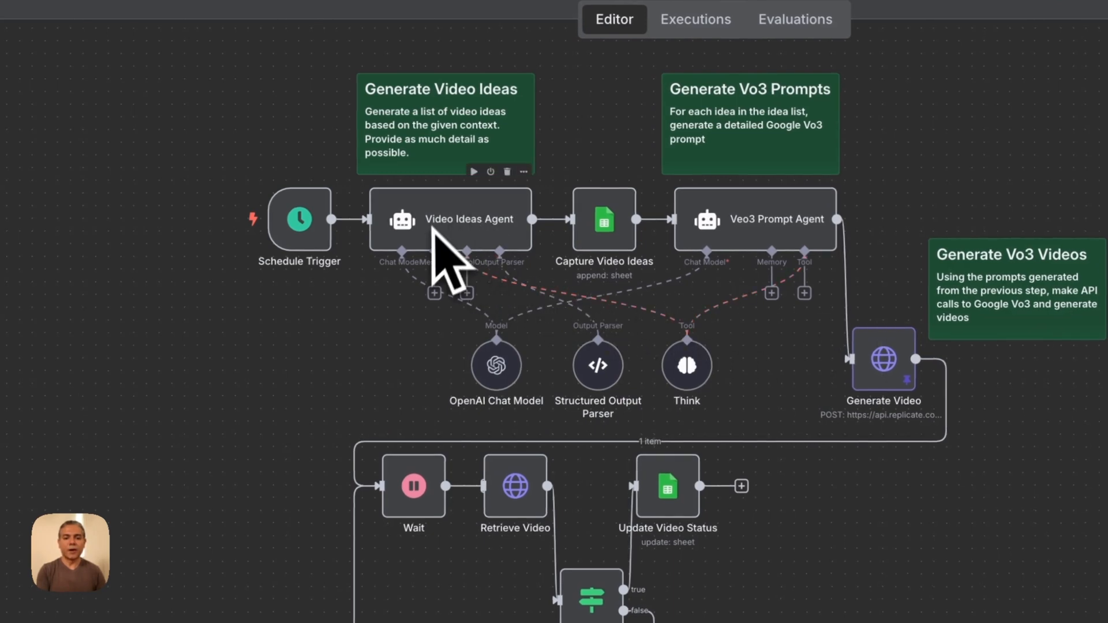
{"action": "mouse_move", "coordinate": [322, 413]}
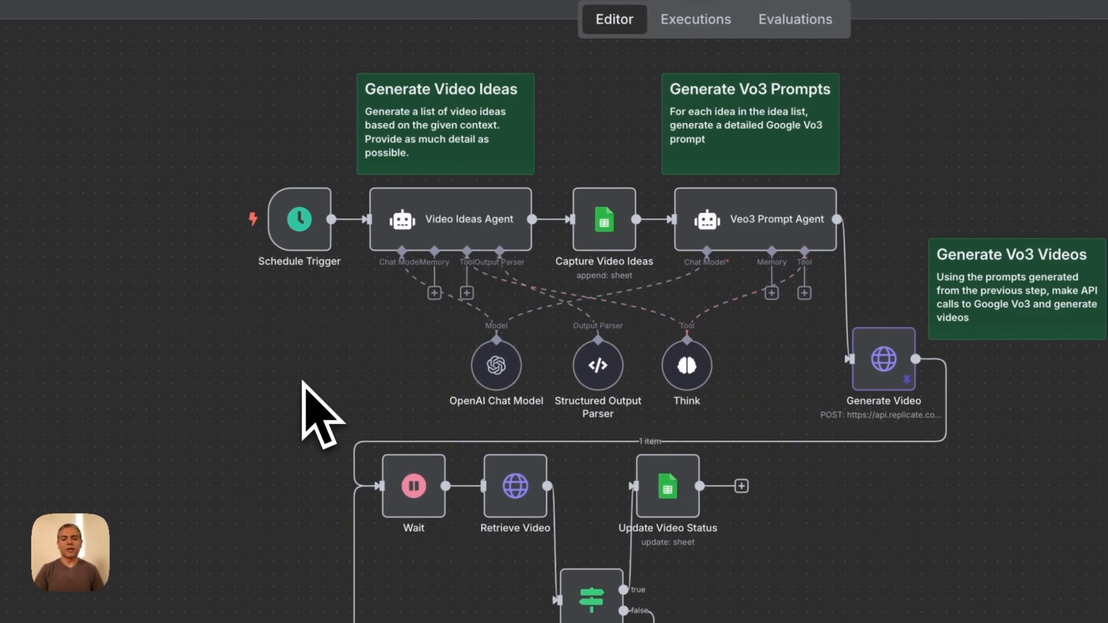
Step: Reveal the Video Ideas Agent's Yeti vlog prompt and system message in its parameters
{"action": "left_click", "coordinate": [161, 569]}
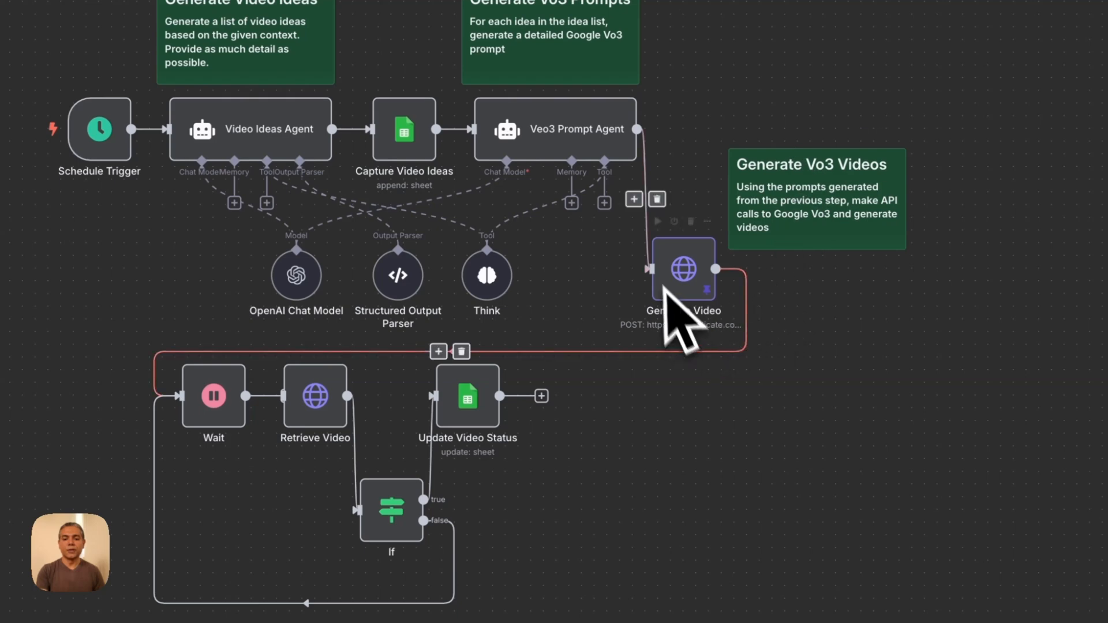
{"action": "mouse_move", "coordinate": [859, 346]}
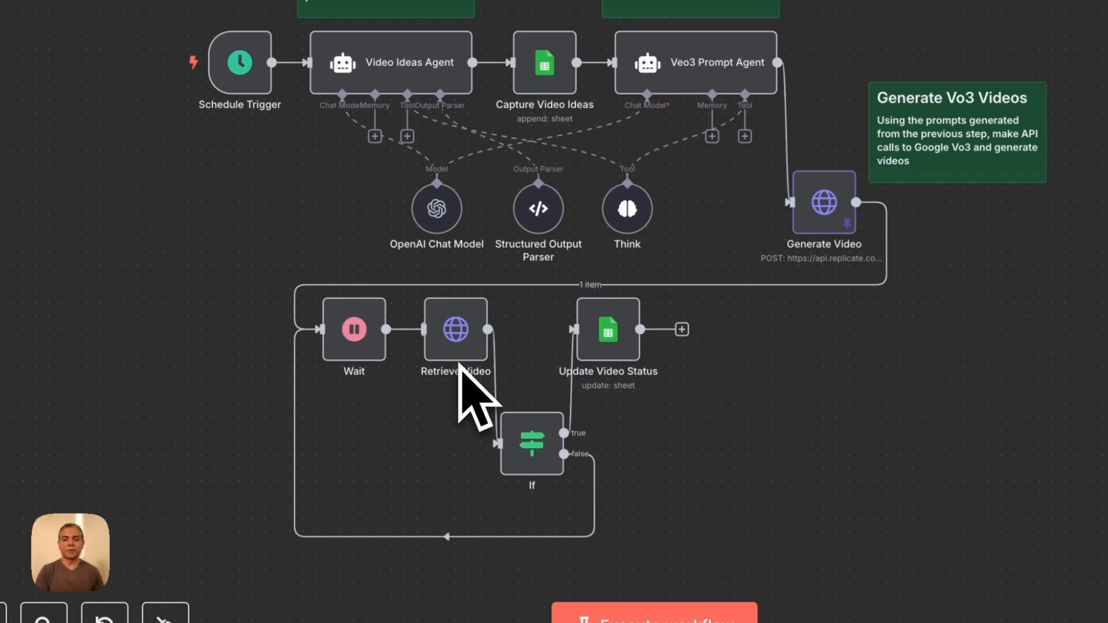
{"action": "mouse_move", "coordinate": [642, 395]}
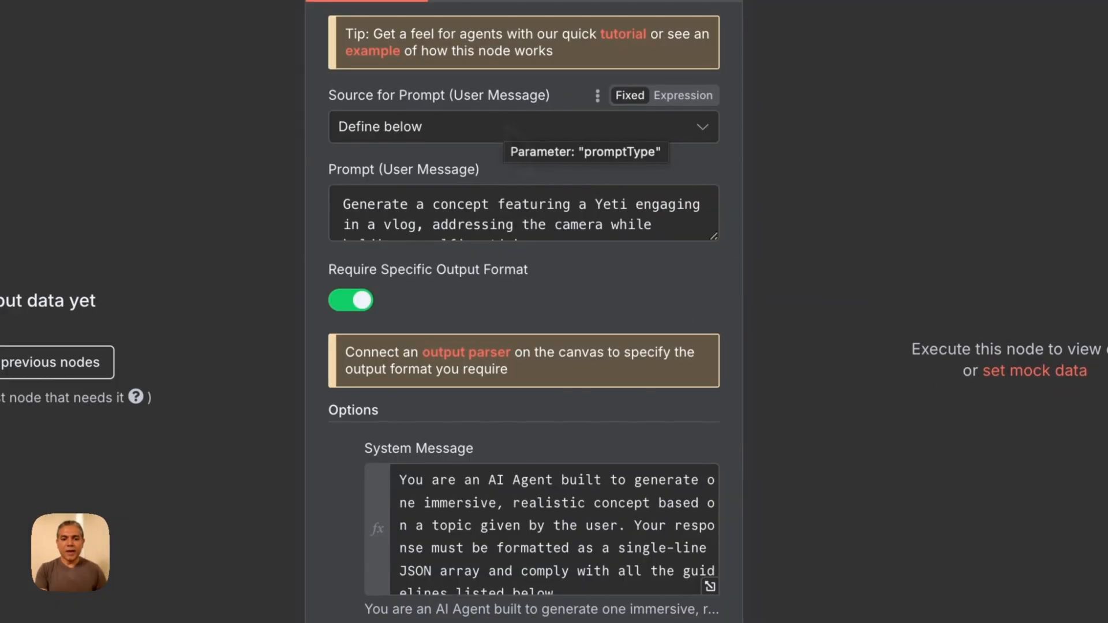
{"action": "mouse_move", "coordinate": [713, 269]}
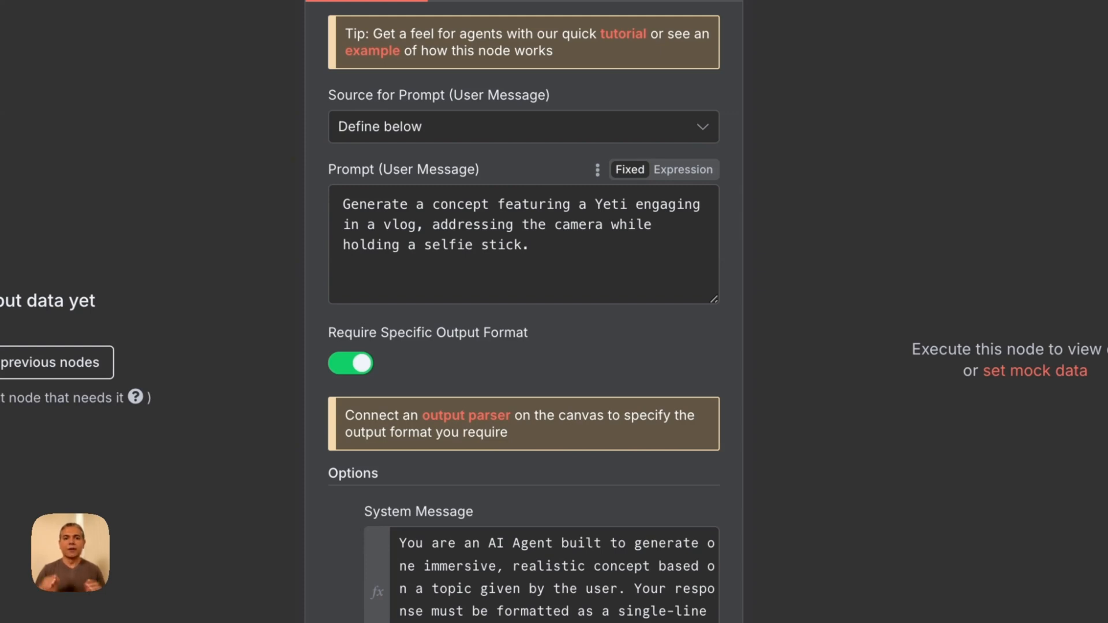
{"action": "scroll", "scroll_direction": "down", "scroll_amount": 3}
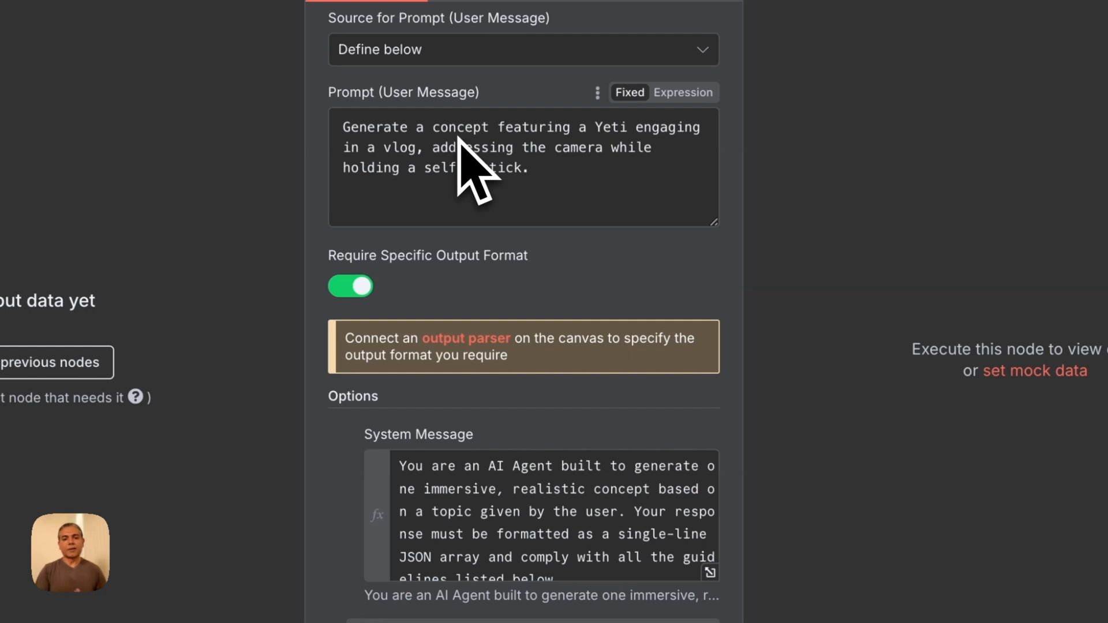
{"action": "mouse_move", "coordinate": [466, 168]}
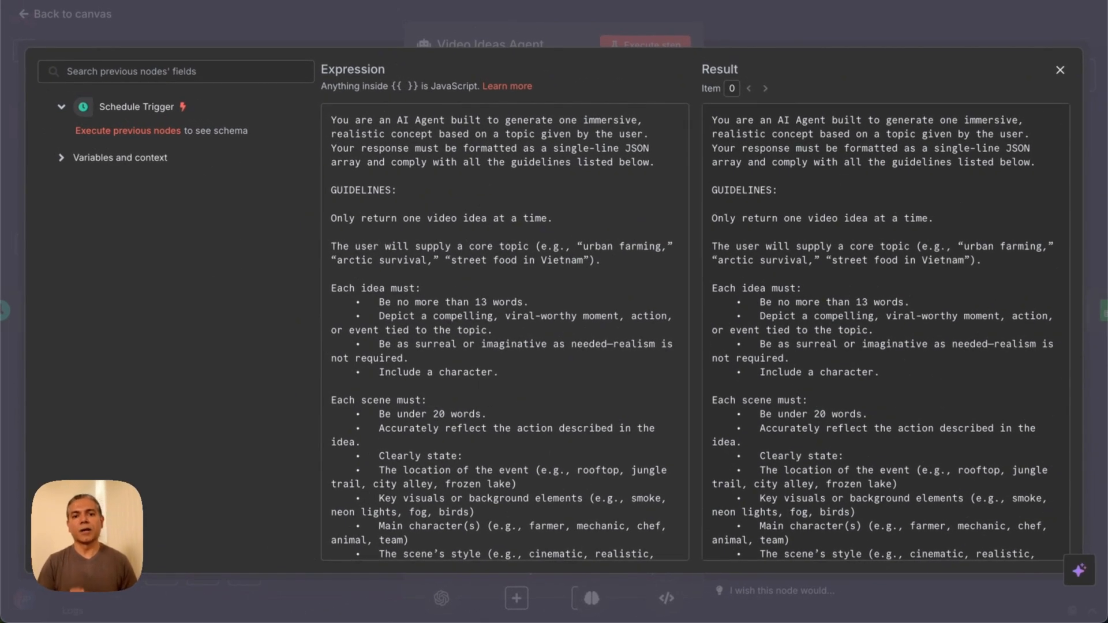
Step: Expand the System Message into the larger expression editor to show its full guidelines
{"action": "left_click", "coordinate": [1059, 70]}
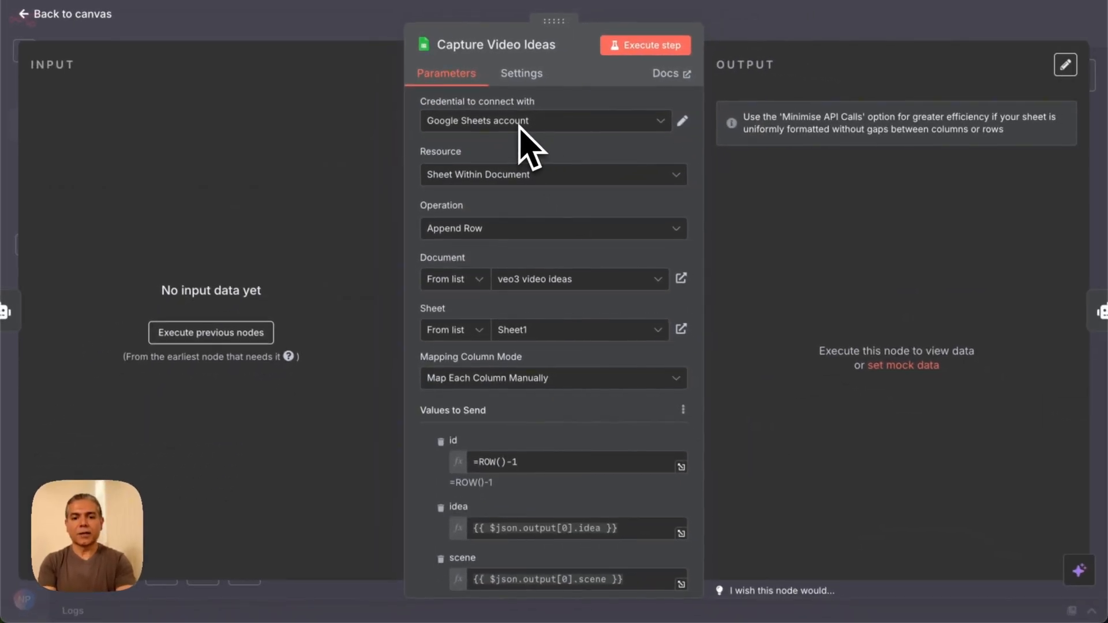
{"action": "mouse_move", "coordinate": [545, 187]}
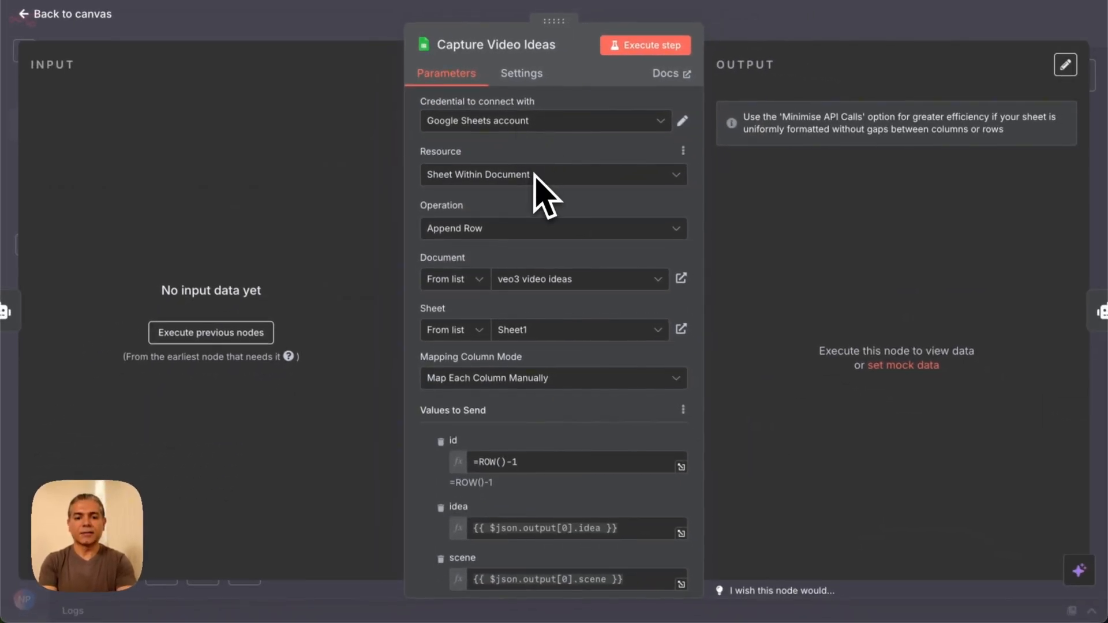
Step: Reveal the Capture Video Ideas mapping of id, idea, scene, status and output video url to Sheet1
{"action": "scroll", "scroll_direction": "down", "scroll_amount": 3}
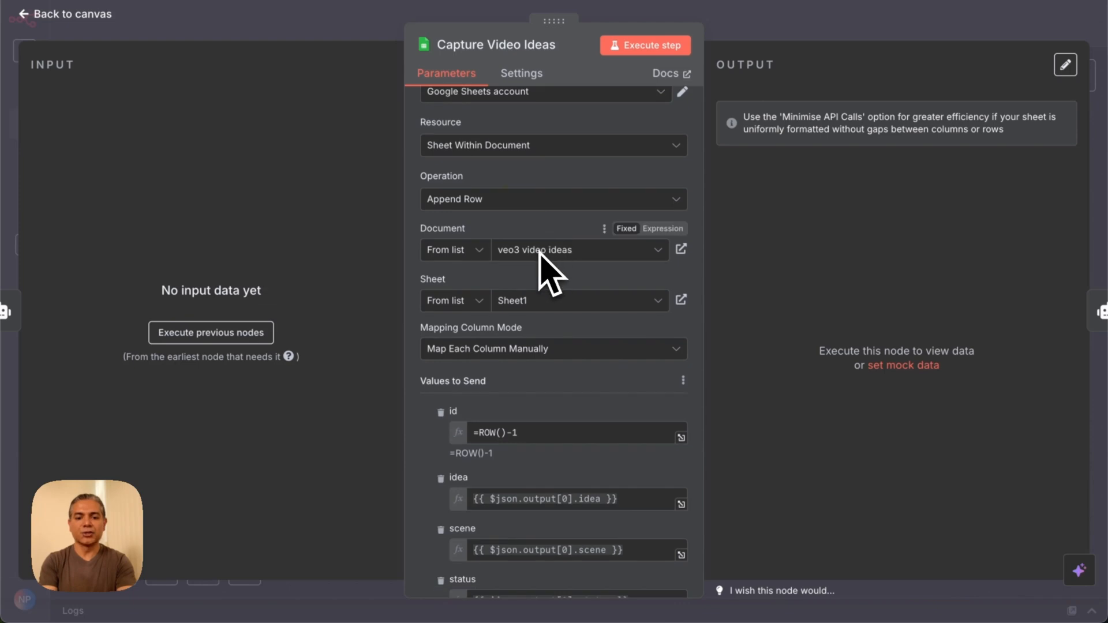
{"action": "mouse_move", "coordinate": [547, 275]}
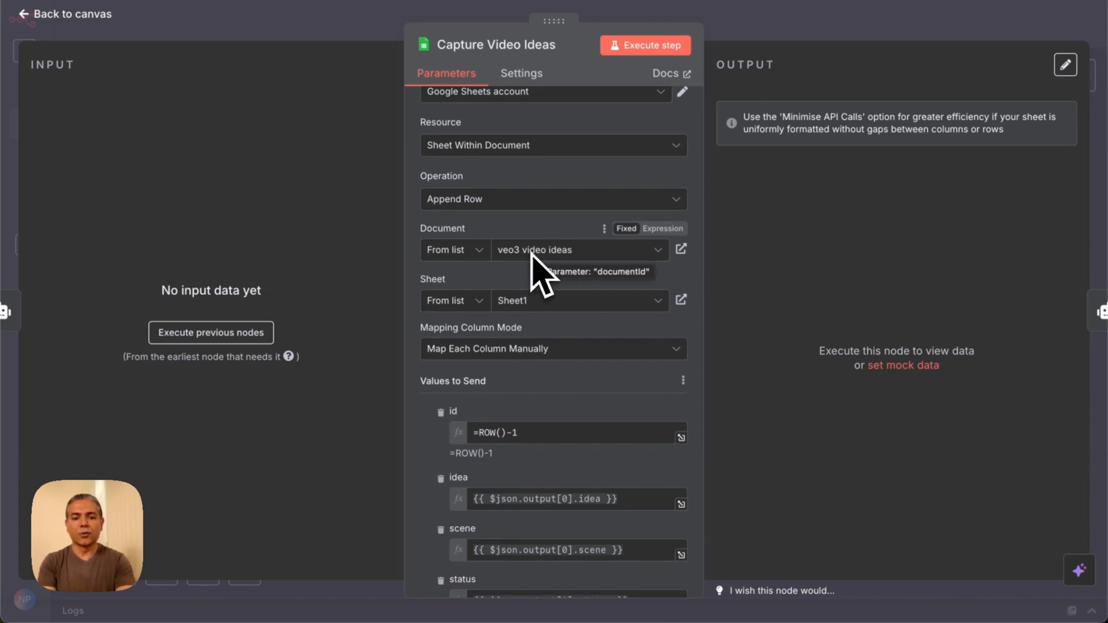
{"action": "mouse_move", "coordinate": [540, 293]}
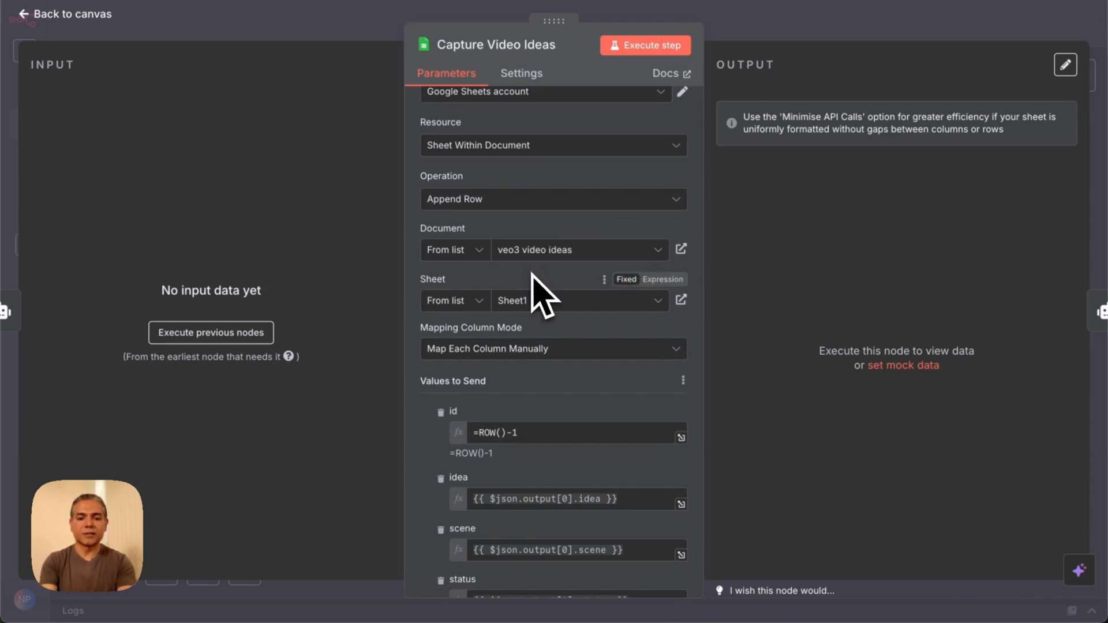
{"action": "scroll", "scroll_direction": "down", "scroll_amount": 3}
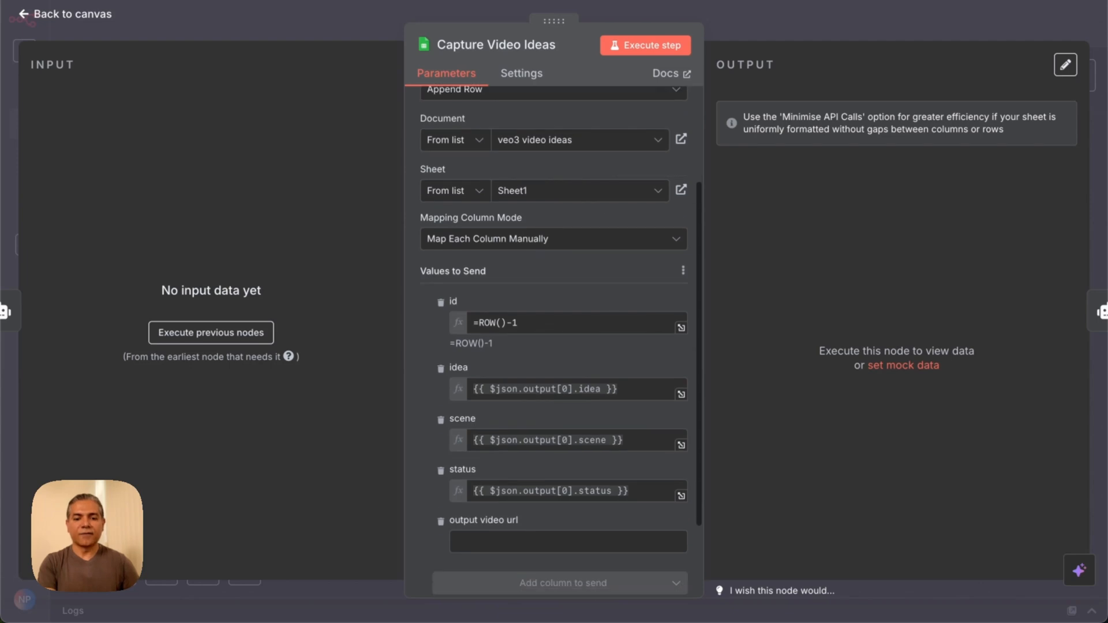
{"action": "mouse_move", "coordinate": [543, 276]}
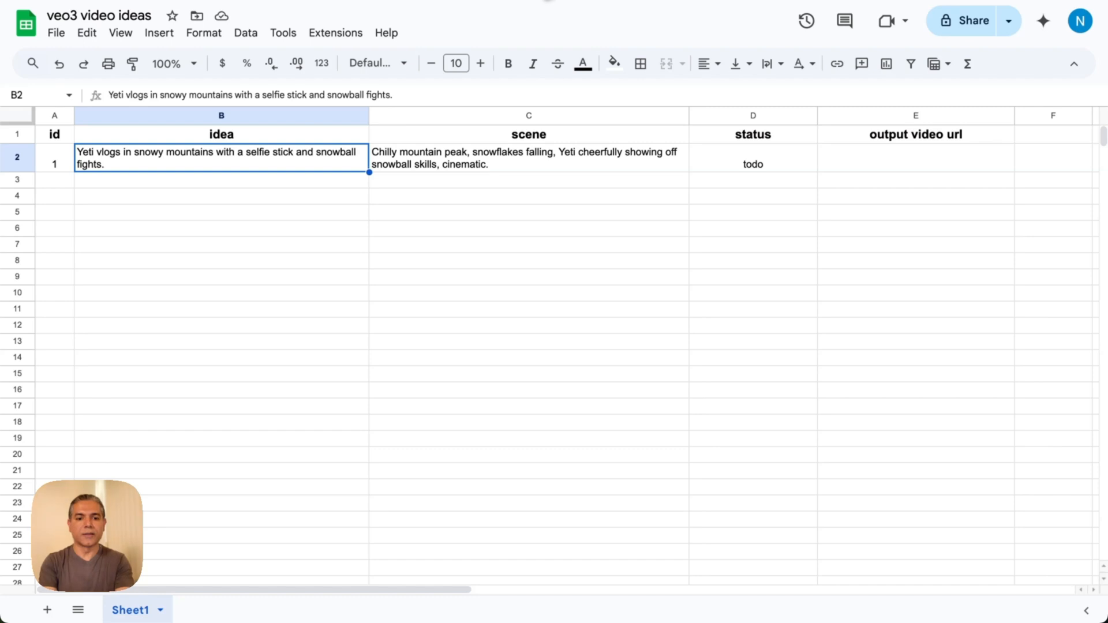
{"action": "mouse_move", "coordinate": [272, 223]}
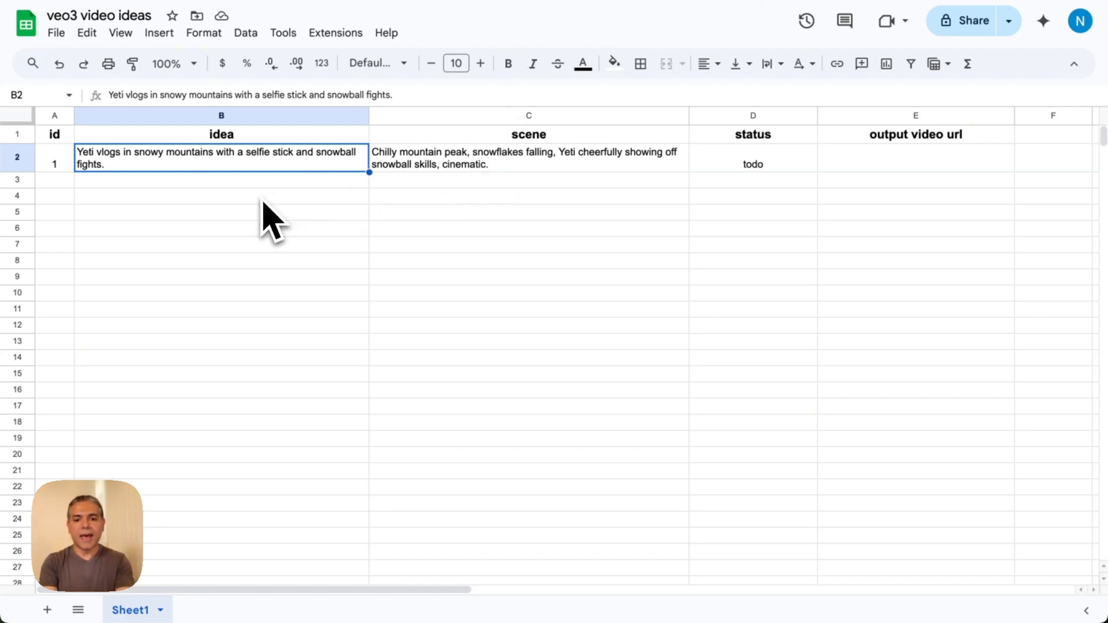
{"action": "mouse_move", "coordinate": [74, 162]}
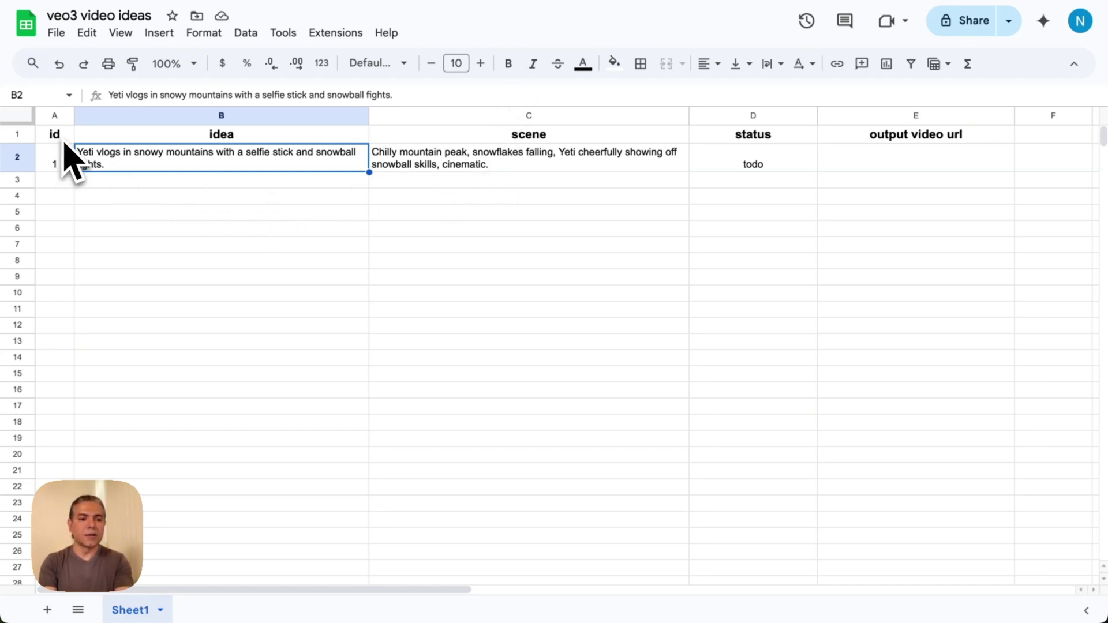
{"action": "mouse_move", "coordinate": [253, 166]}
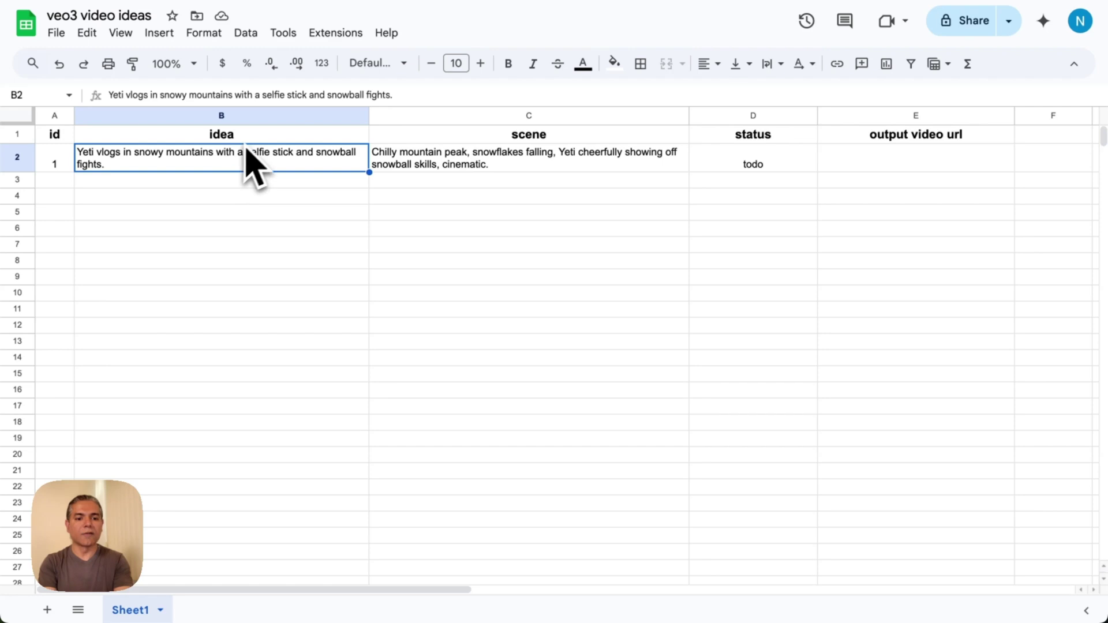
{"action": "mouse_move", "coordinate": [257, 166]}
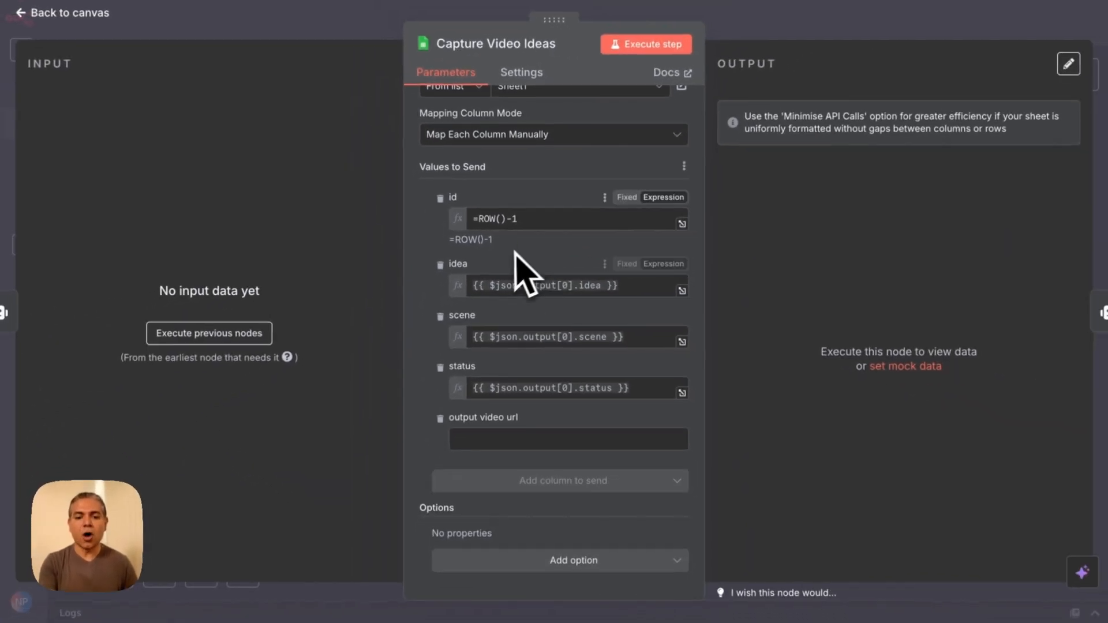
{"action": "mouse_move", "coordinate": [536, 311]}
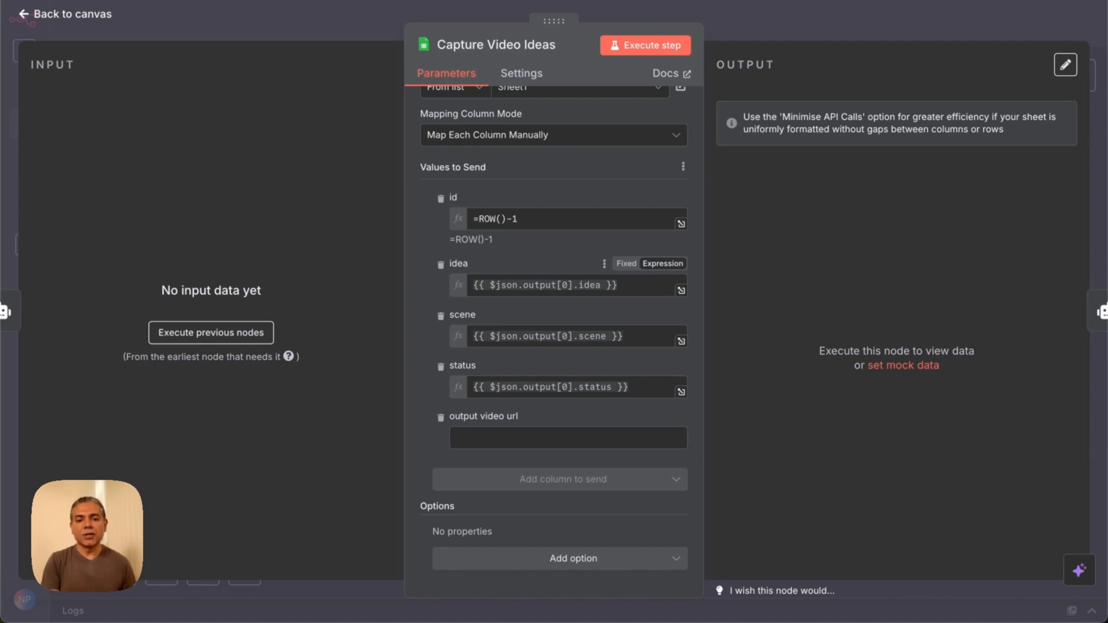
{"action": "mouse_move", "coordinate": [625, 325]}
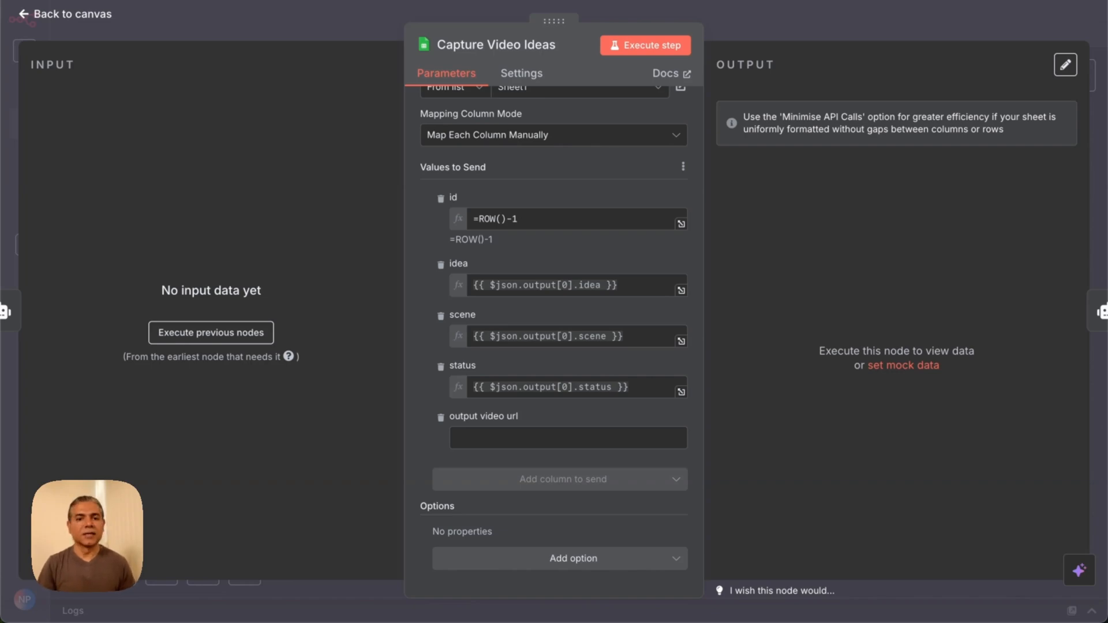
Step: Close the Capture Video Ideas node and return to the workflow canvas
{"action": "left_click", "coordinate": [62, 14]}
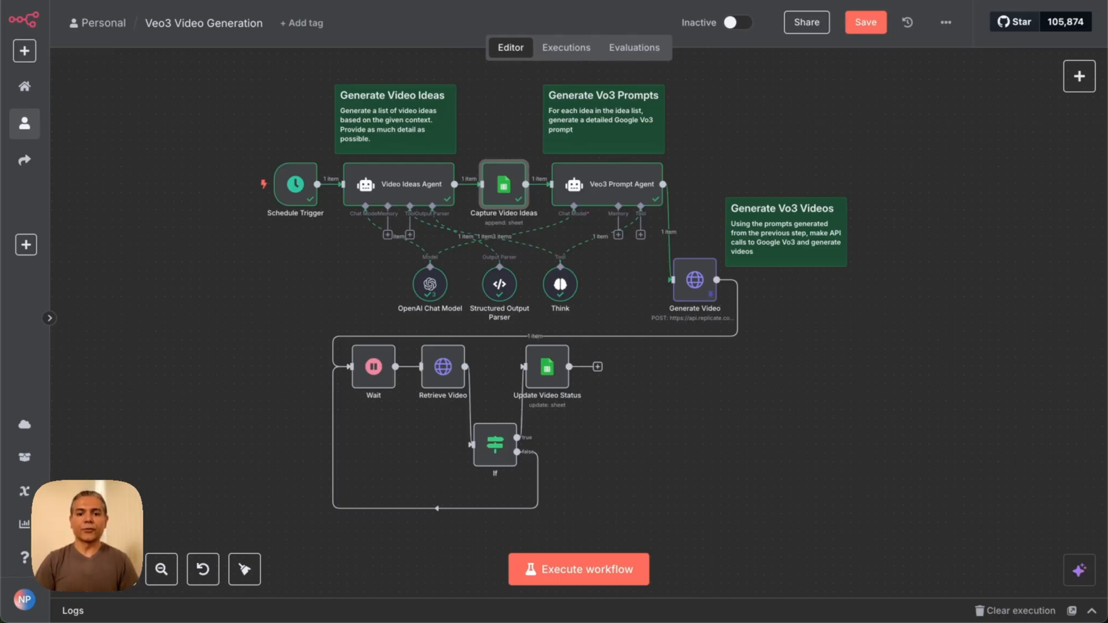
{"action": "mouse_move", "coordinate": [649, 216]}
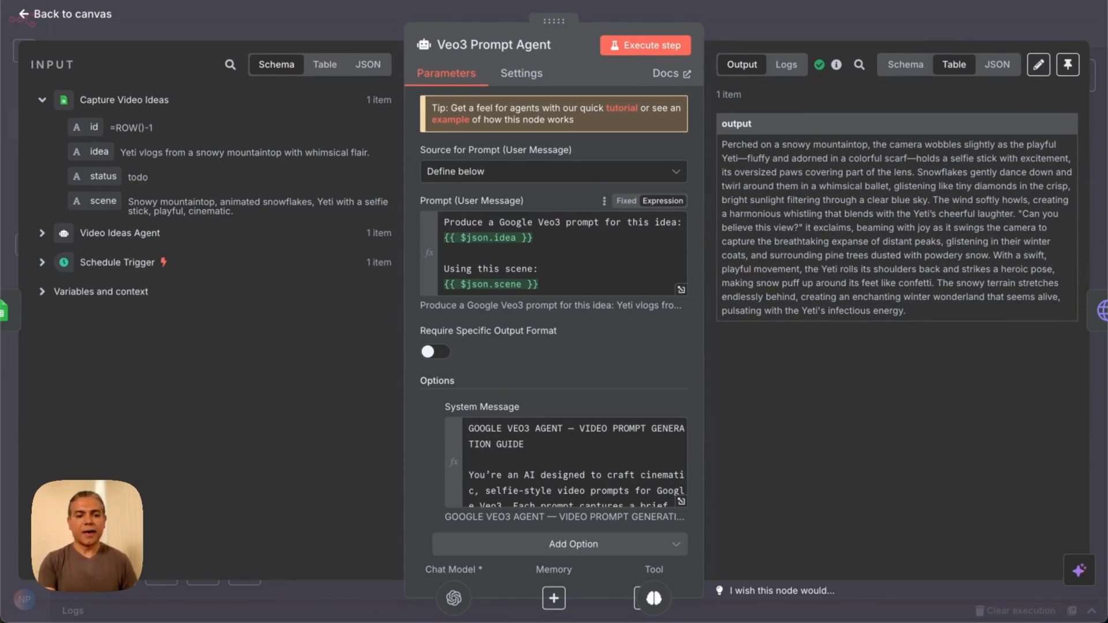
{"action": "mouse_move", "coordinate": [127, 191]}
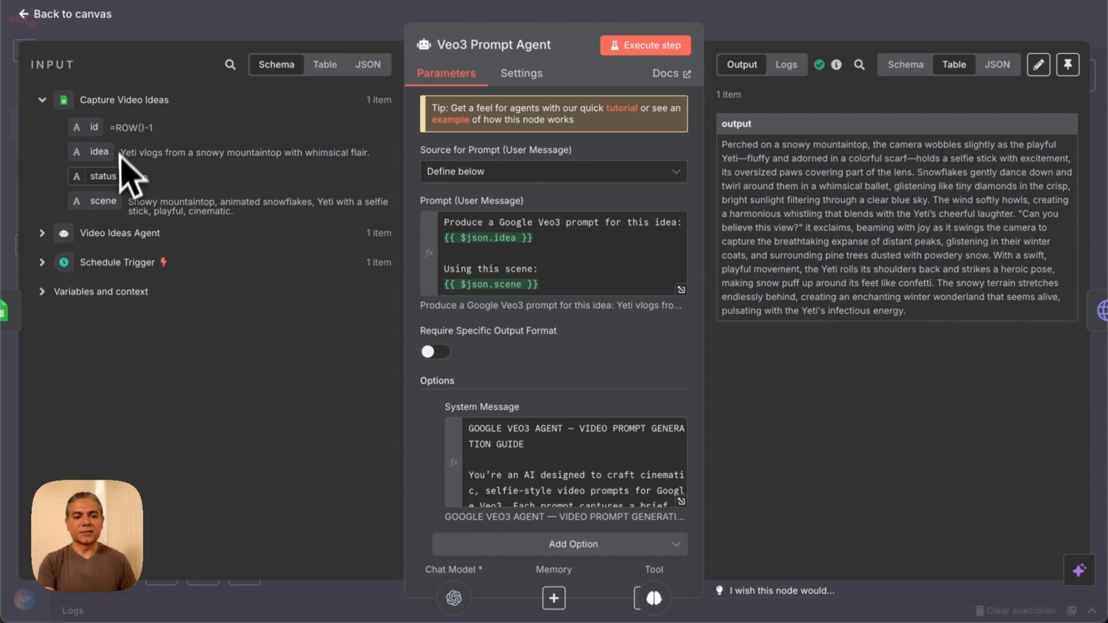
Step: Reveal the Veo3 Prompt Agent's prompt built from idea and scene and its generated video prompt
{"action": "scroll", "scroll_direction": "down", "scroll_amount": 3}
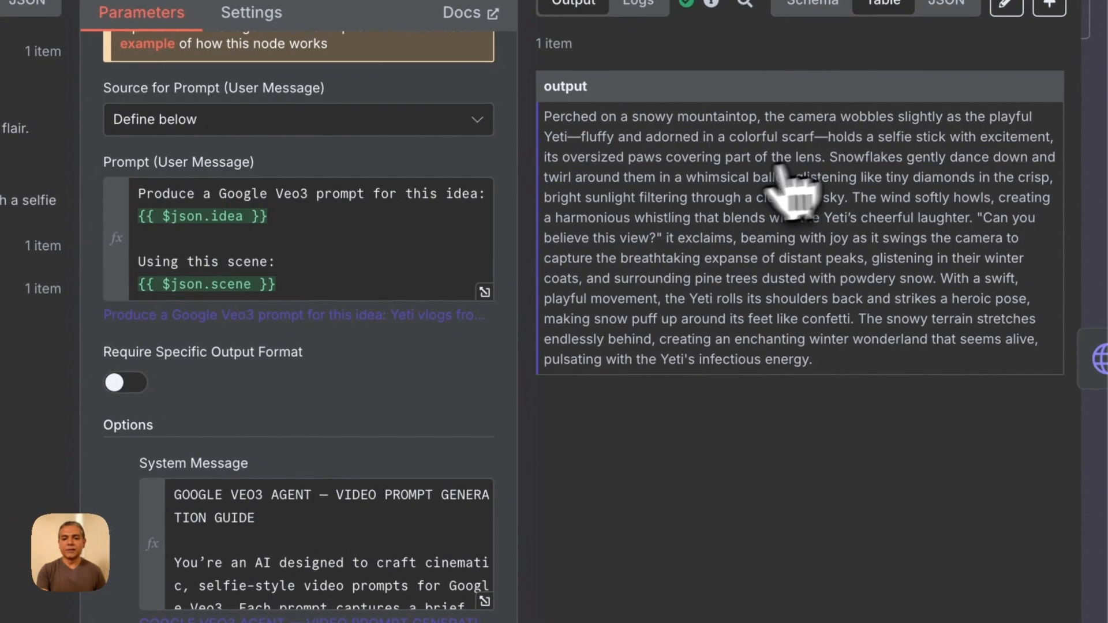
{"action": "mouse_move", "coordinate": [857, 402]}
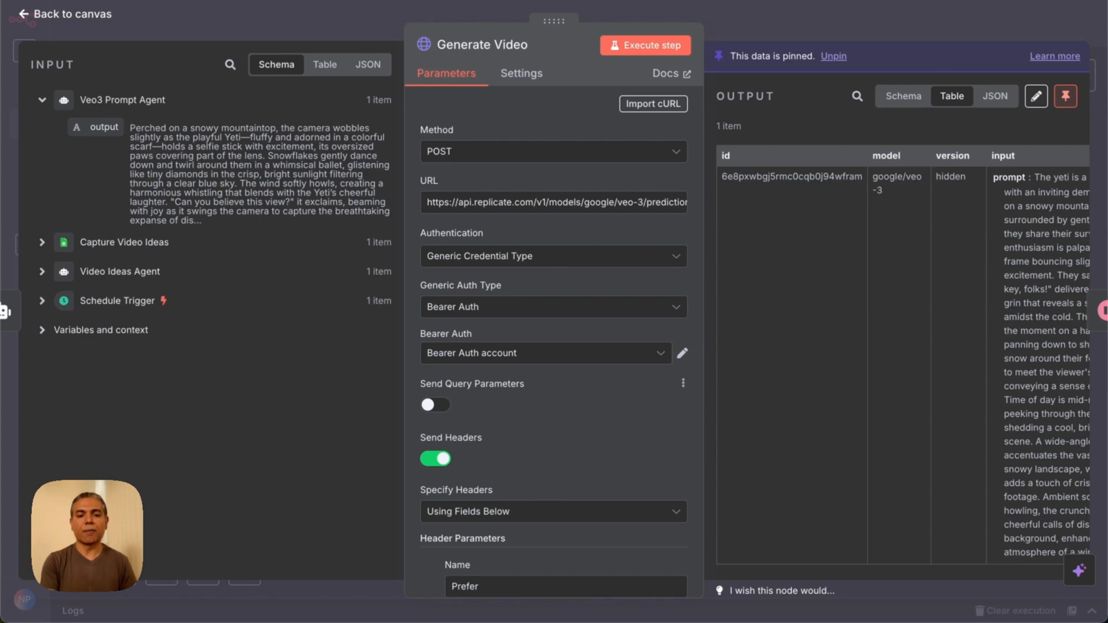
{"action": "mouse_move", "coordinate": [596, 329]}
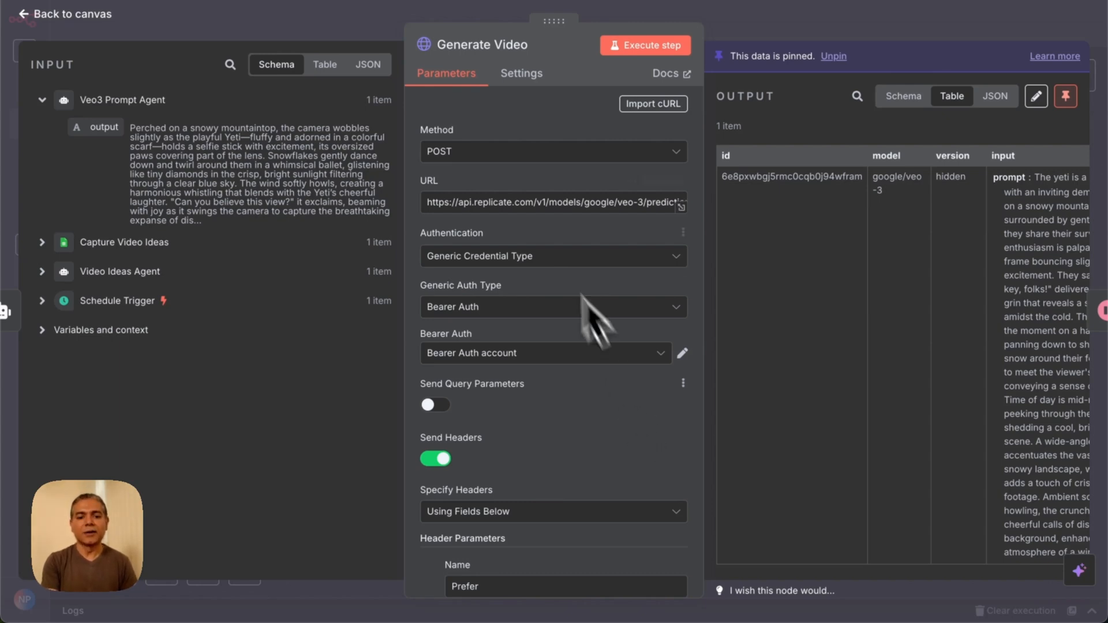
{"action": "mouse_move", "coordinate": [484, 197]}
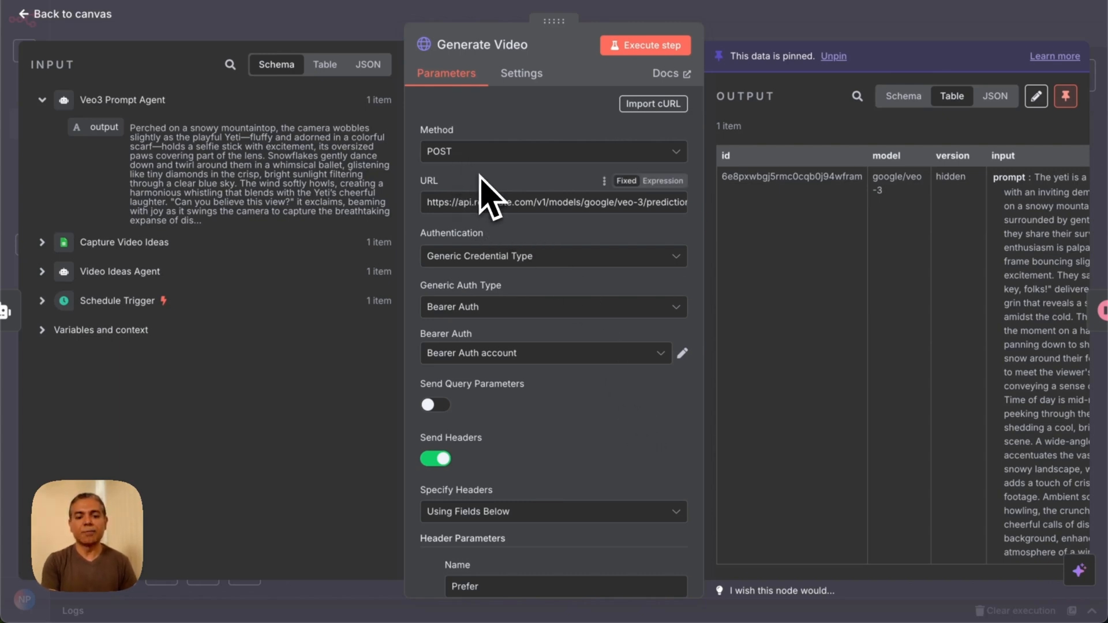
Step: Review the Generate Video node's POST URL, auth and headers for Replicate's Veo 3 model
{"action": "scroll", "scroll_direction": "down", "scroll_amount": 3}
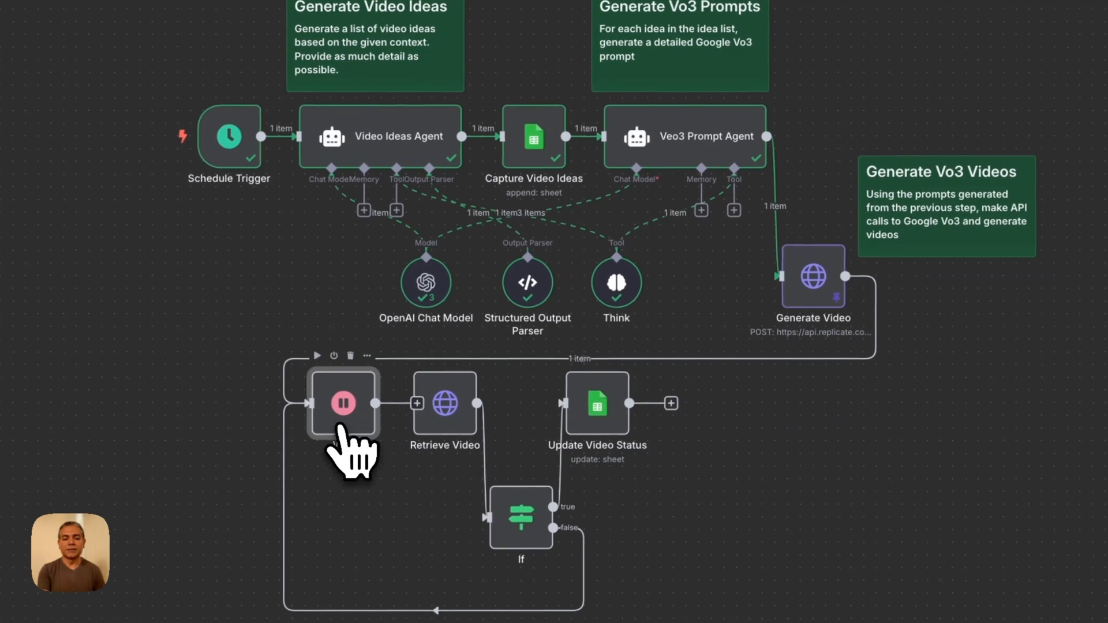
Step: Check the Wait delay and If output condition, then bring up the Retrieve Video GET request
{"action": "left_click", "coordinate": [342, 403]}
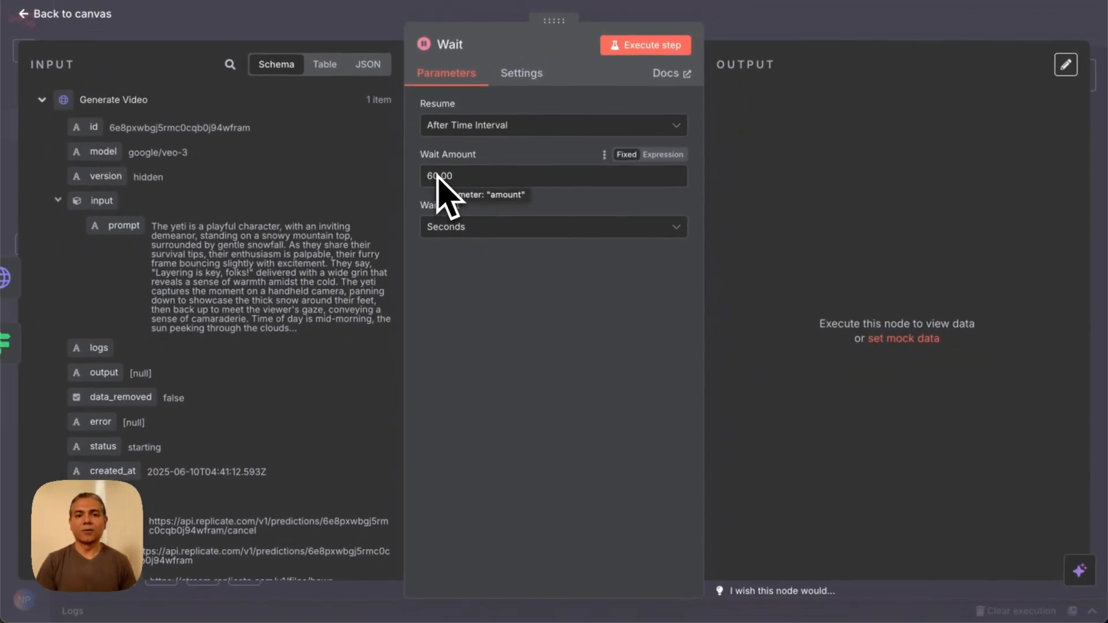
{"action": "left_click", "coordinate": [62, 14]}
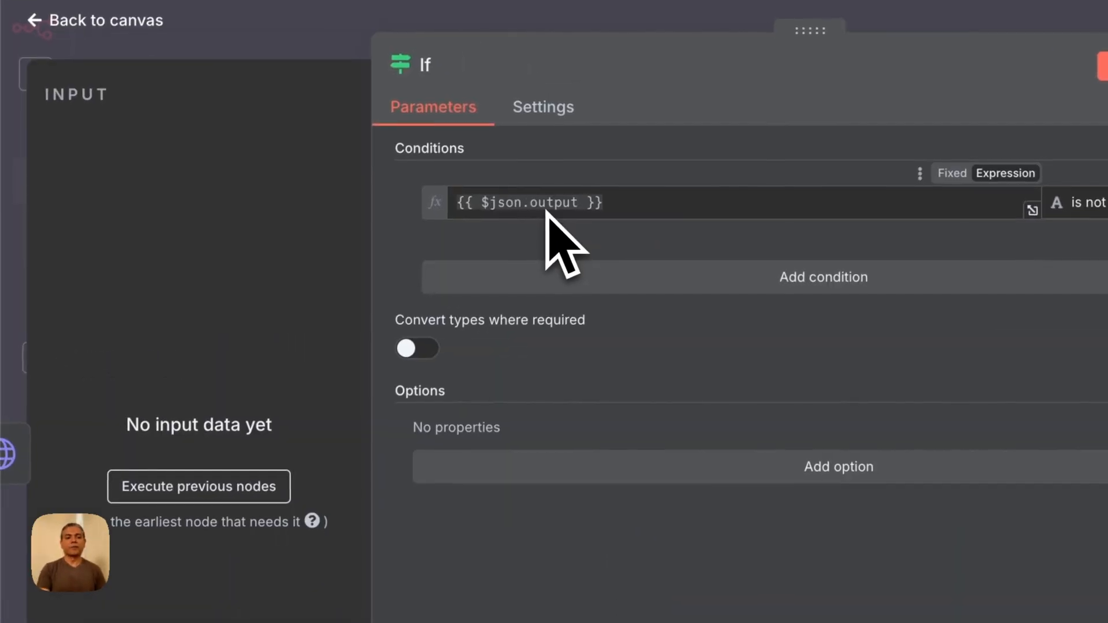
{"action": "left_click", "coordinate": [93, 19]}
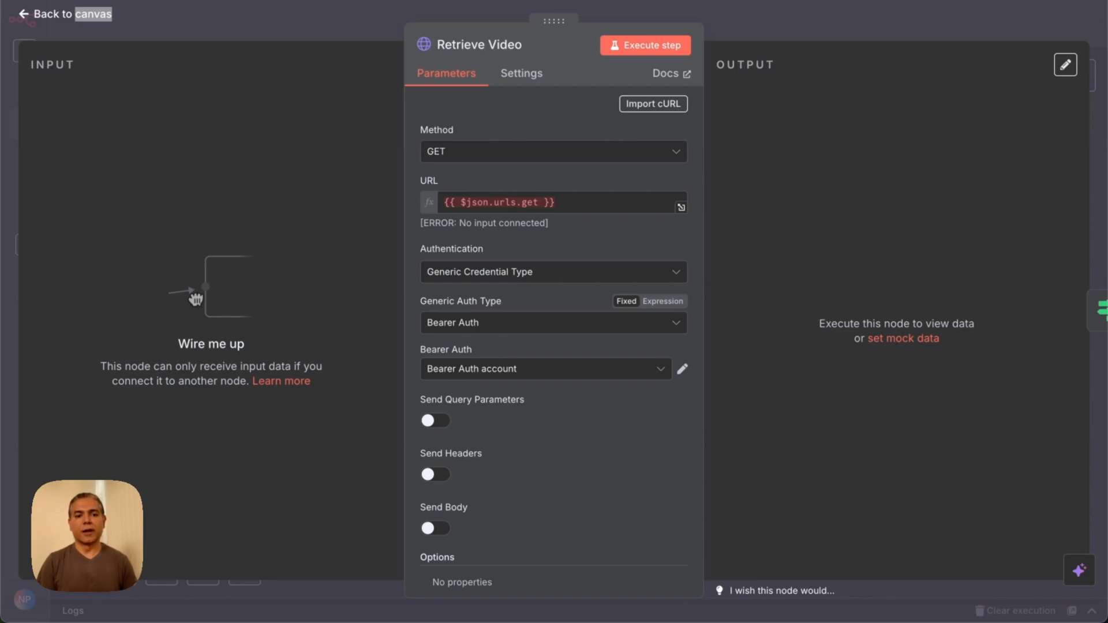
Step: Show Update Video Status setting the matched row to done with the output video URL
{"action": "left_click", "coordinate": [64, 14]}
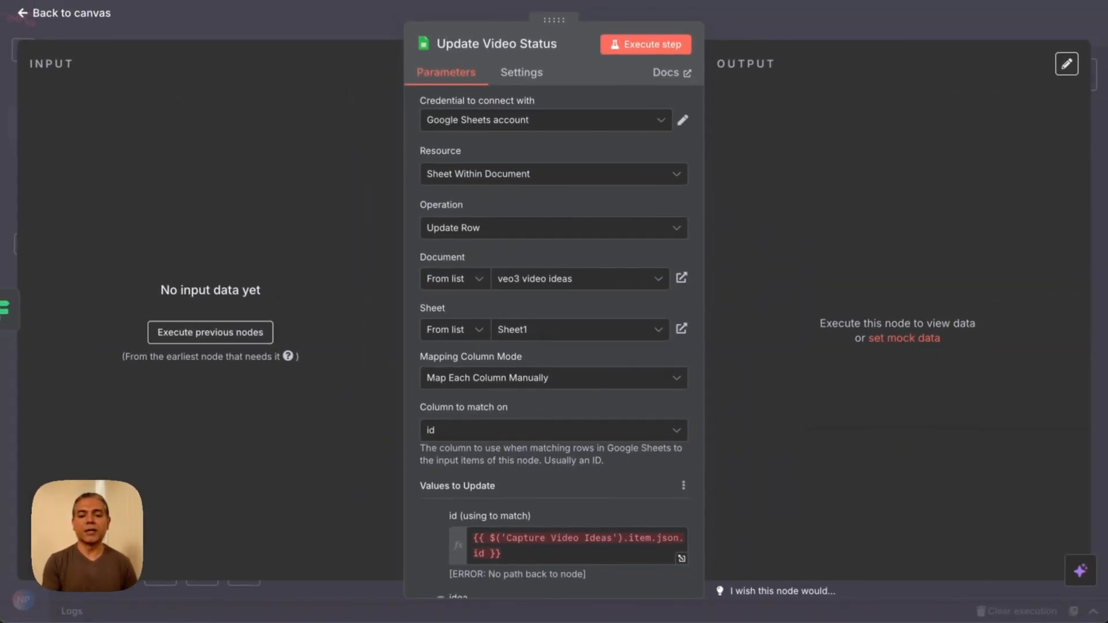
{"action": "scroll", "scroll_direction": "down", "scroll_amount": 3}
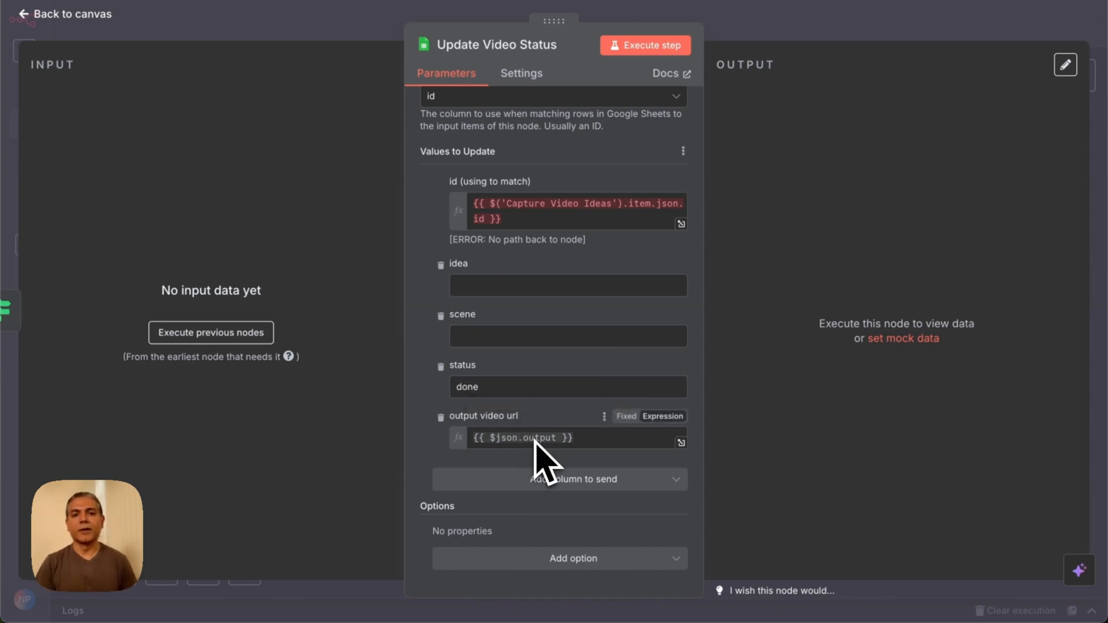
{"action": "mouse_move", "coordinate": [544, 386]}
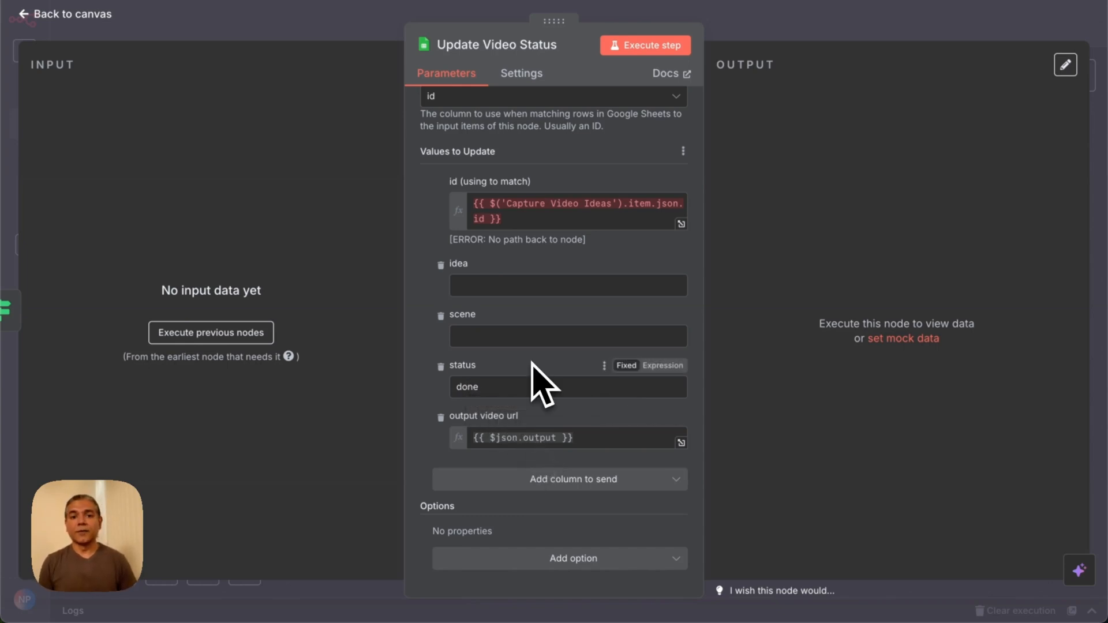